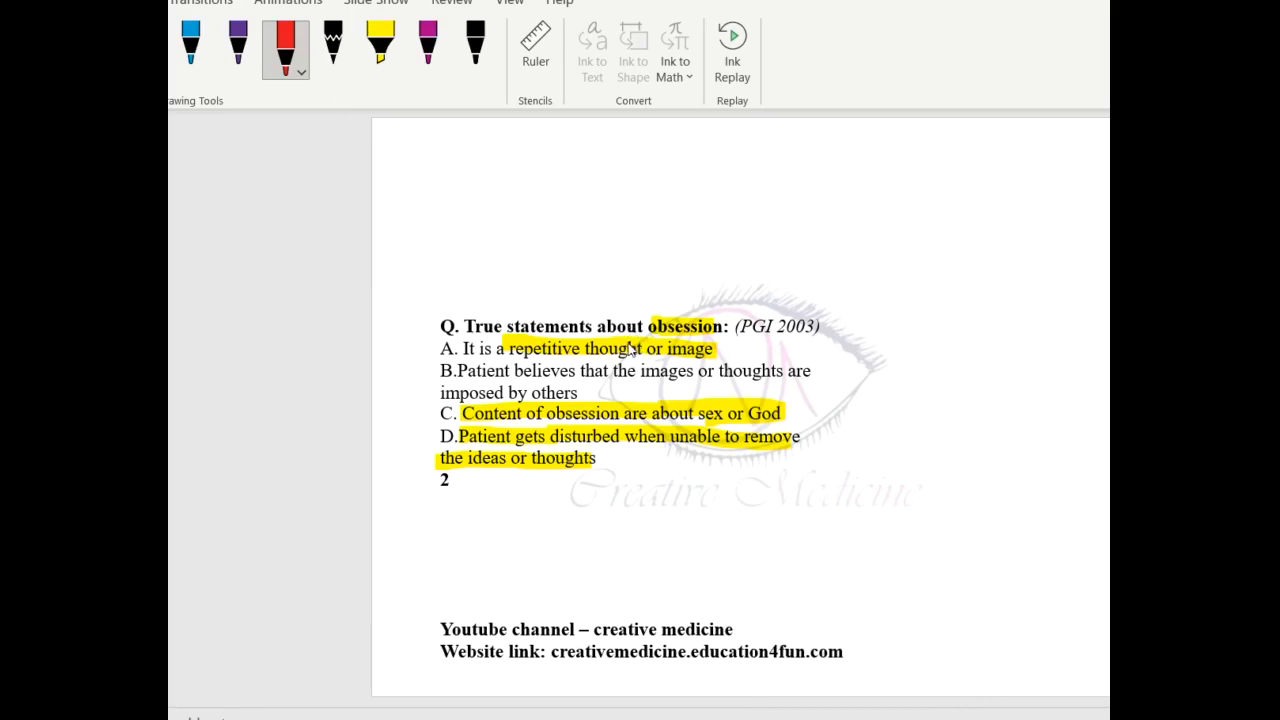
{"action": "mouse_move", "coordinate": [570, 376]}
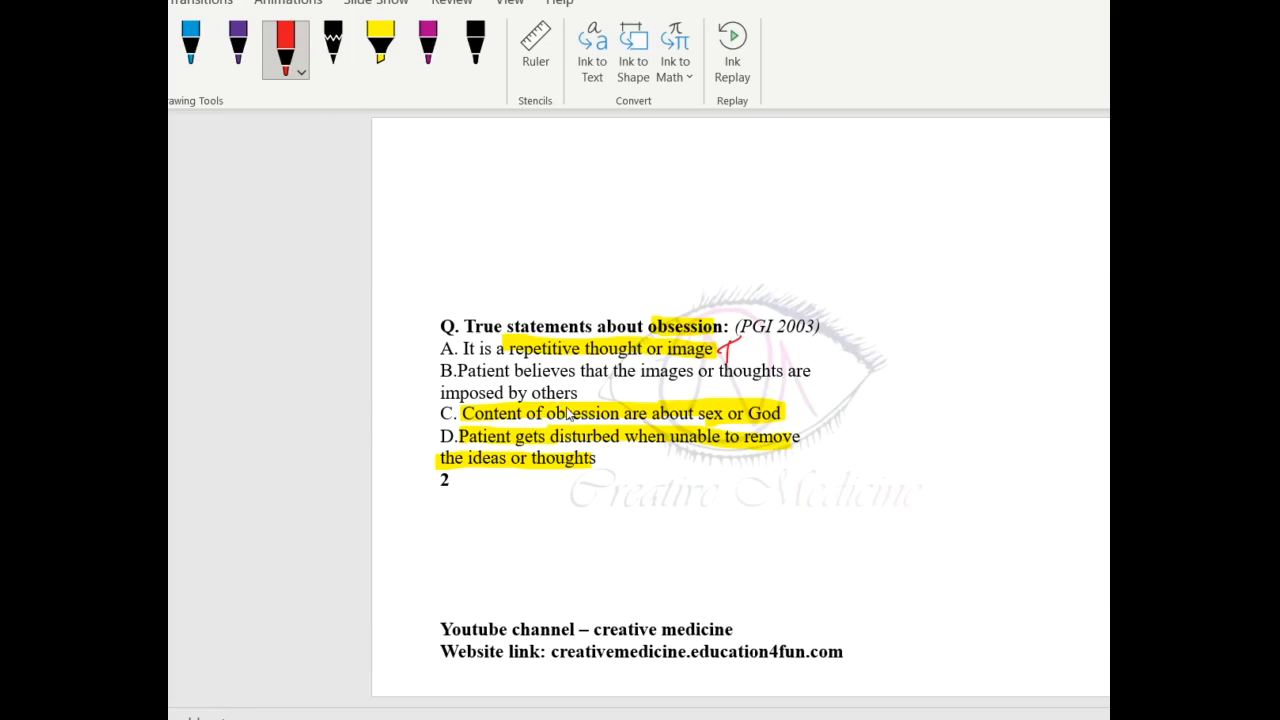
{"action": "mouse_move", "coordinate": [680, 420]}
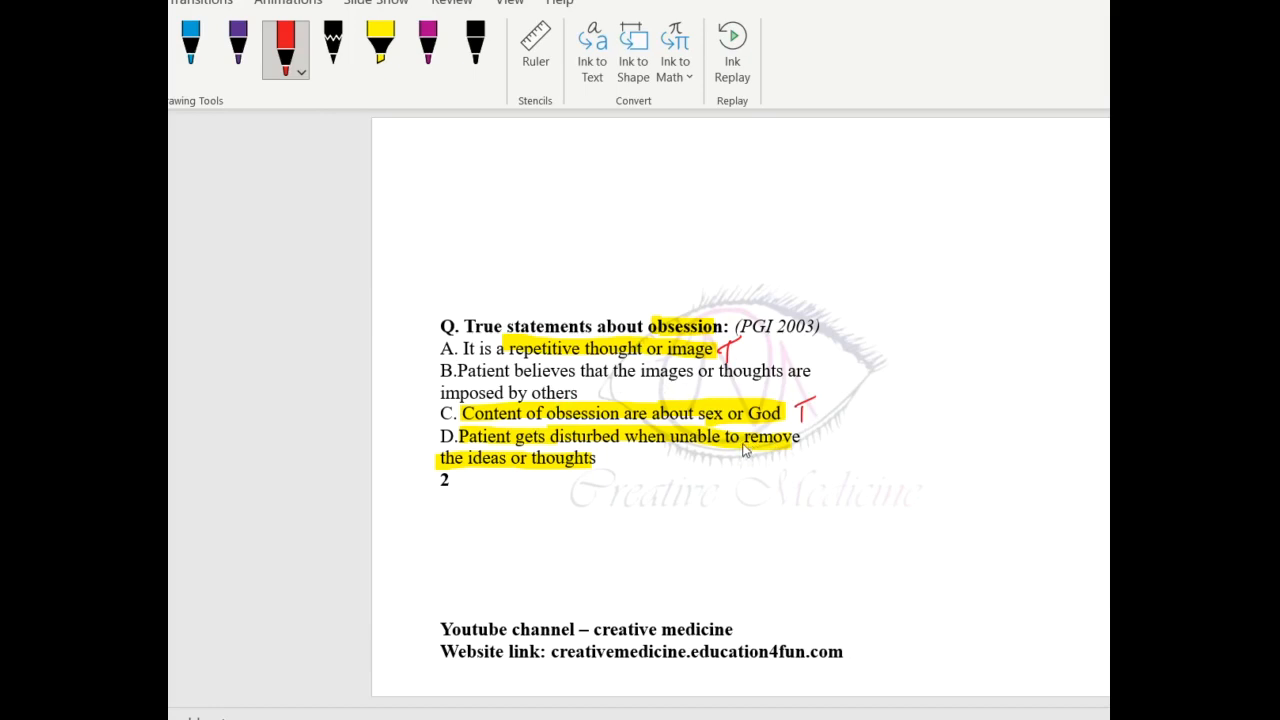
{"action": "mouse_move", "coordinate": [764, 436]}
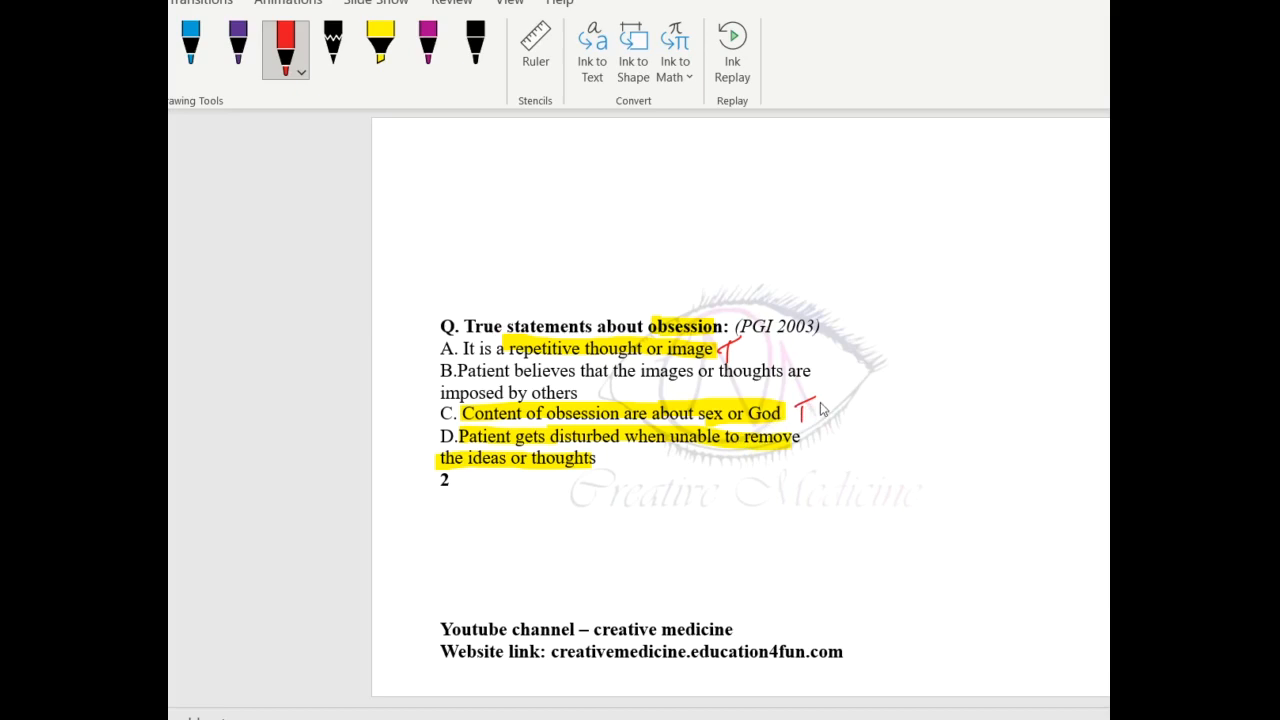
{"action": "mouse_move", "coordinate": [856, 390]}
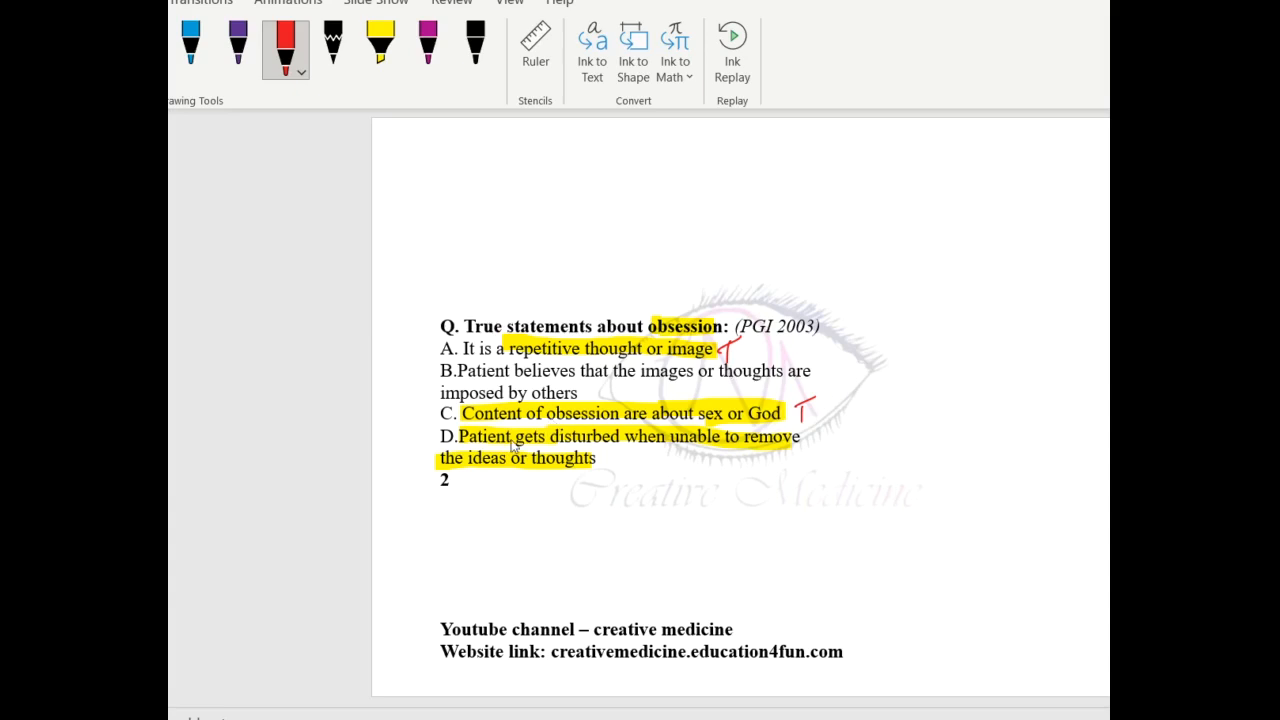
{"action": "mouse_move", "coordinate": [630, 472]}
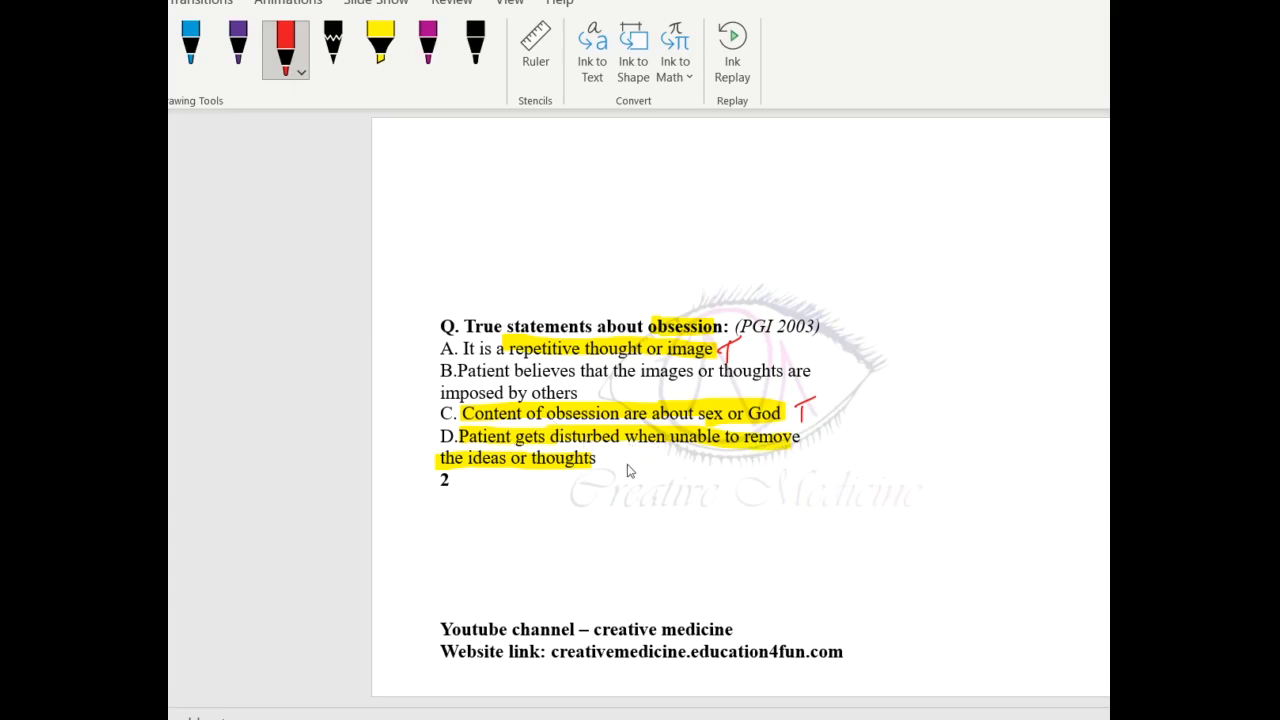
Step: Ink a red tick after option D and an arrow rising from the word obsession
{"action": "left_click_drag", "start_coordinate": [616, 470], "coordinate": [640, 456]}
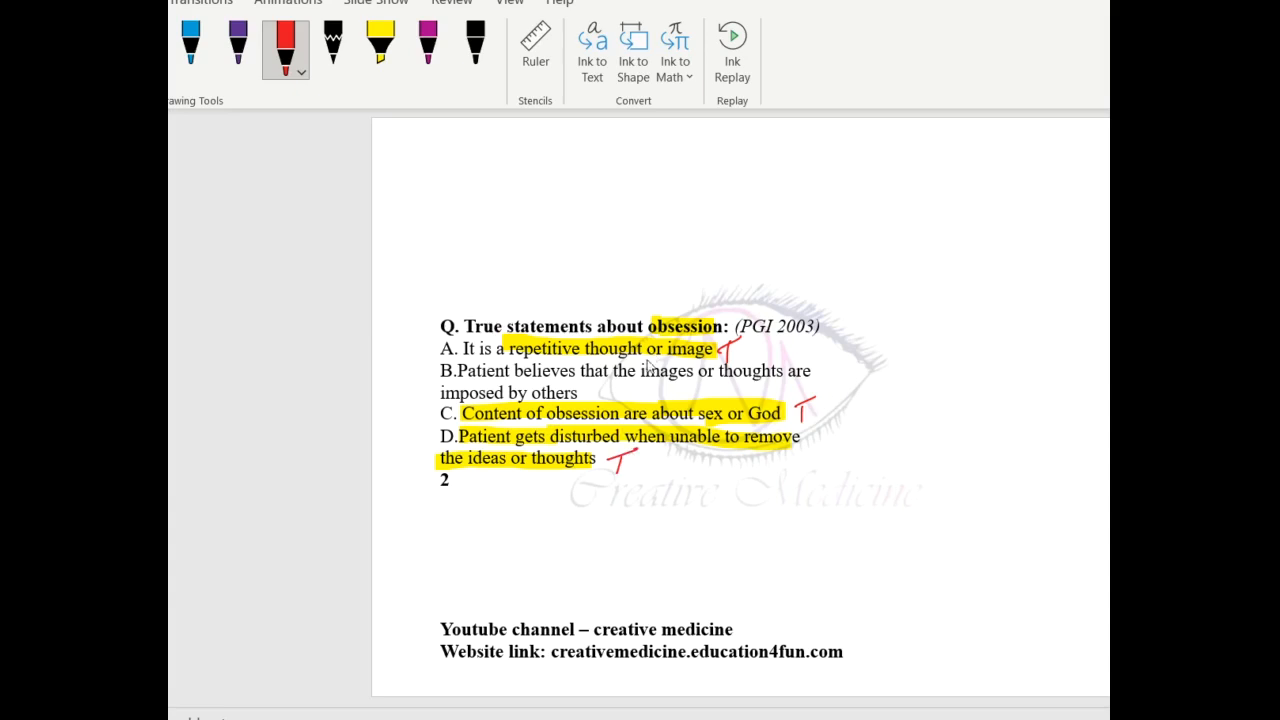
{"action": "left_click_drag", "start_coordinate": [660, 310], "coordinate": [676, 260]}
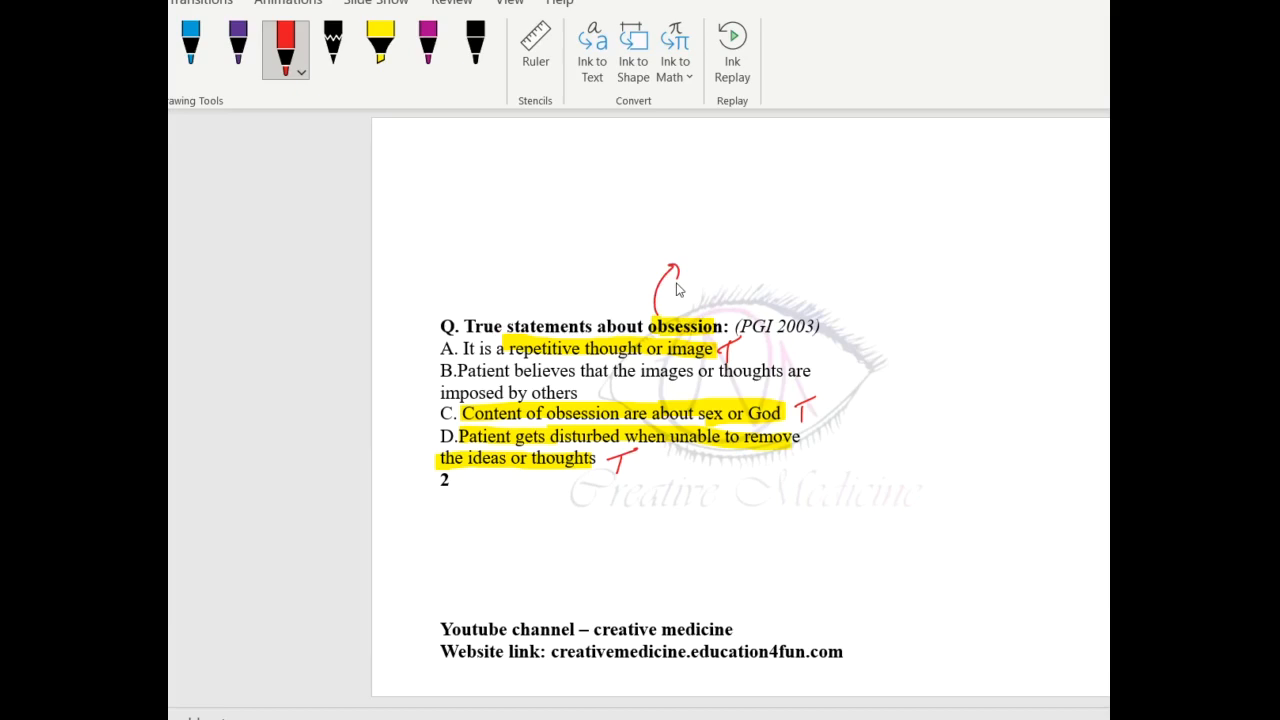
Step: Handwrite the note 'own thought' above the question at the arrow's tip
{"action": "left_click_drag", "start_coordinate": [648, 228], "coordinate": [684, 228]}
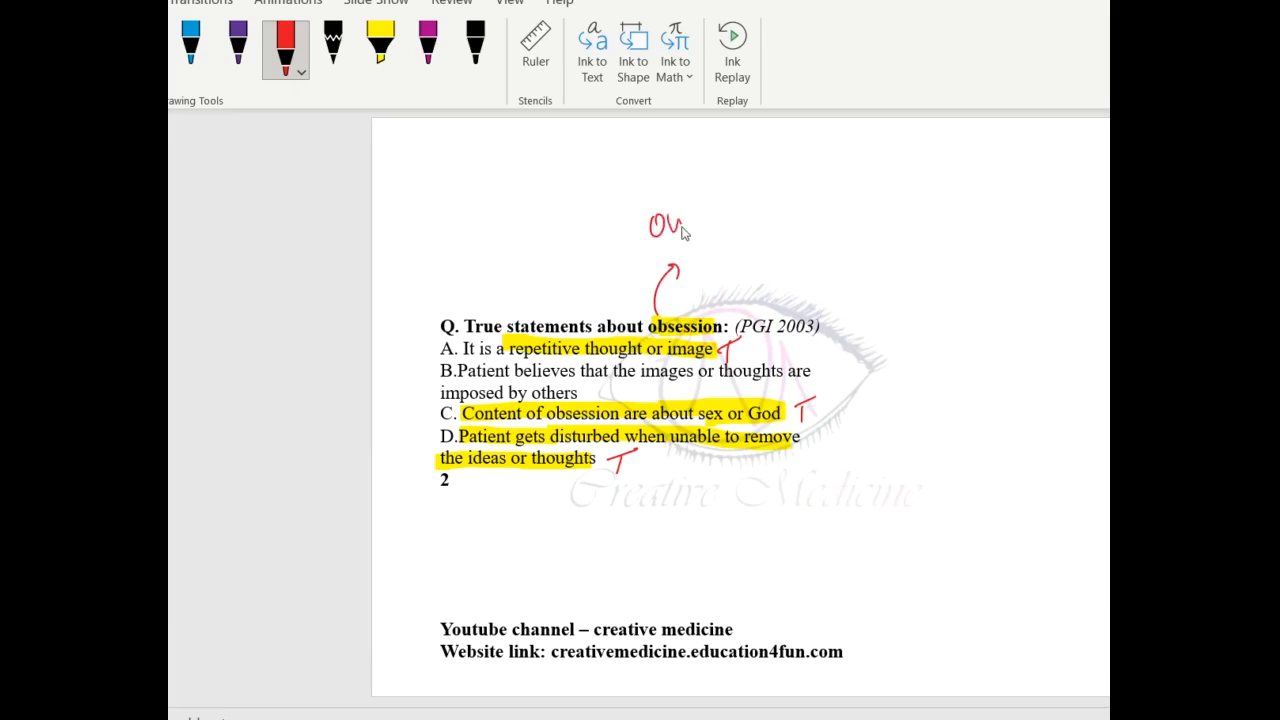
{"action": "left_click_drag", "start_coordinate": [690, 216], "coordinate": [810, 216]}
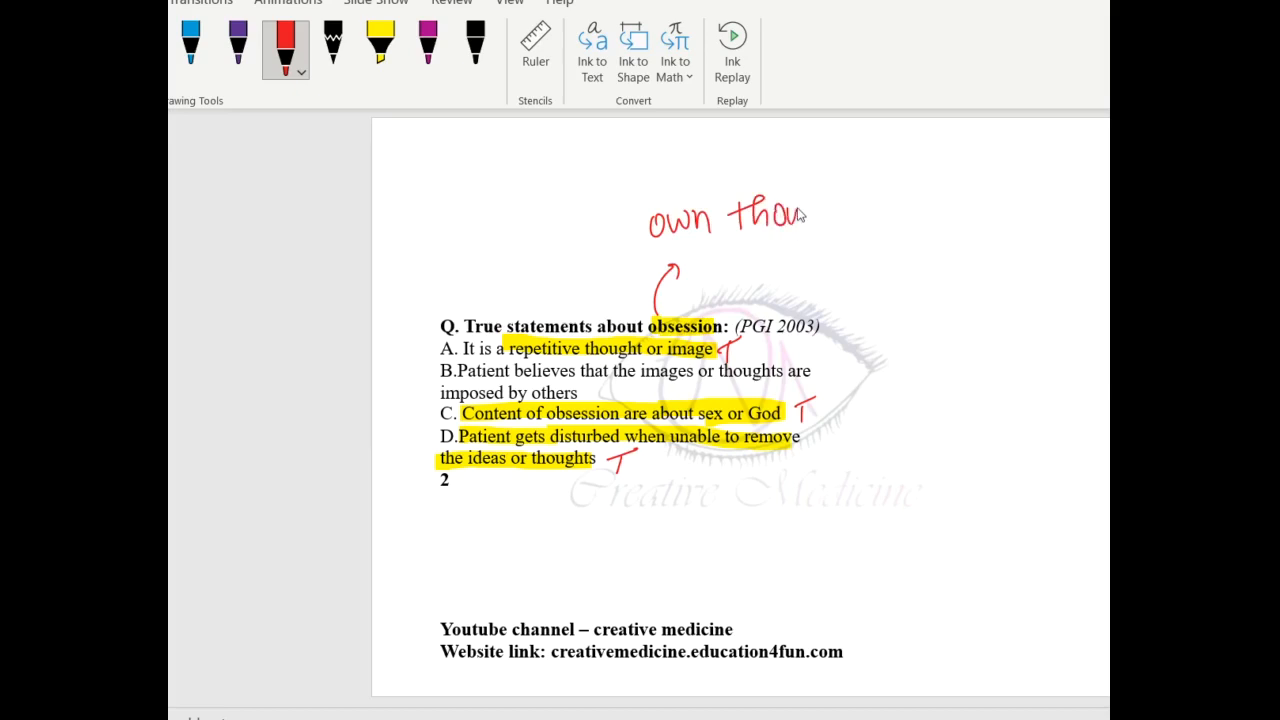
{"action": "left_click_drag", "start_coordinate": [790, 216], "coordinate": [864, 216]}
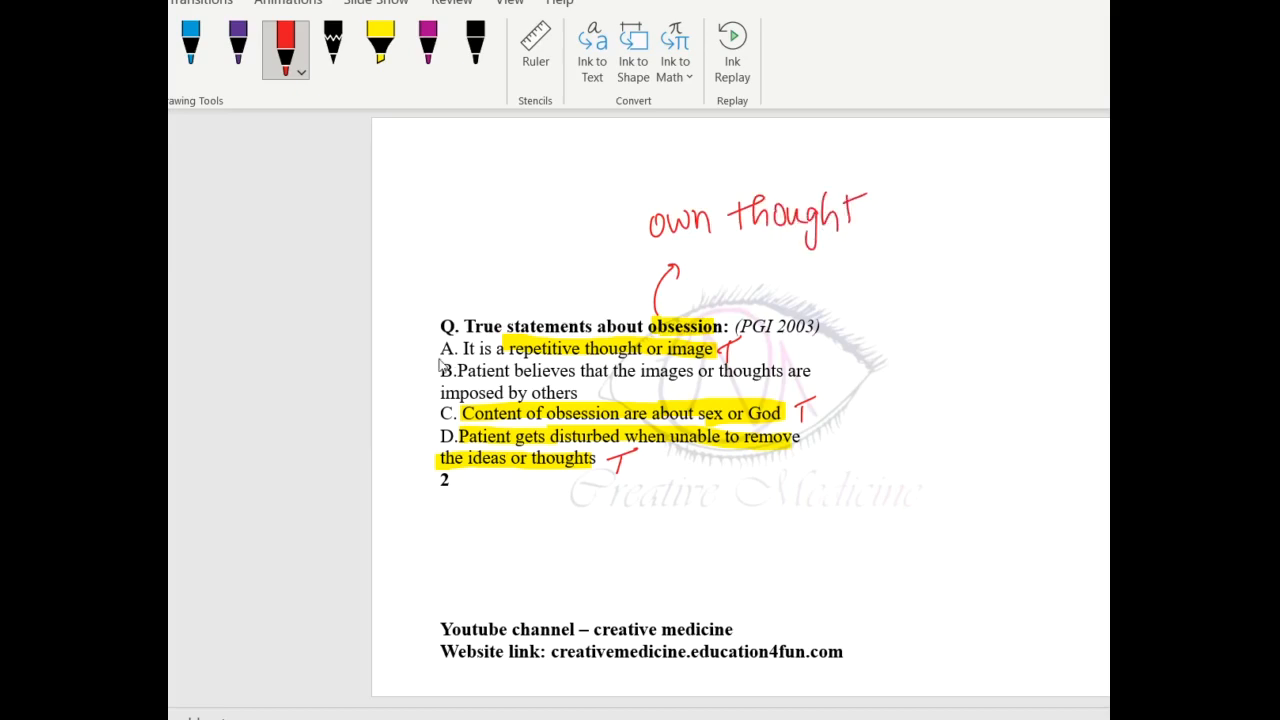
{"action": "mouse_move", "coordinate": [668, 382]}
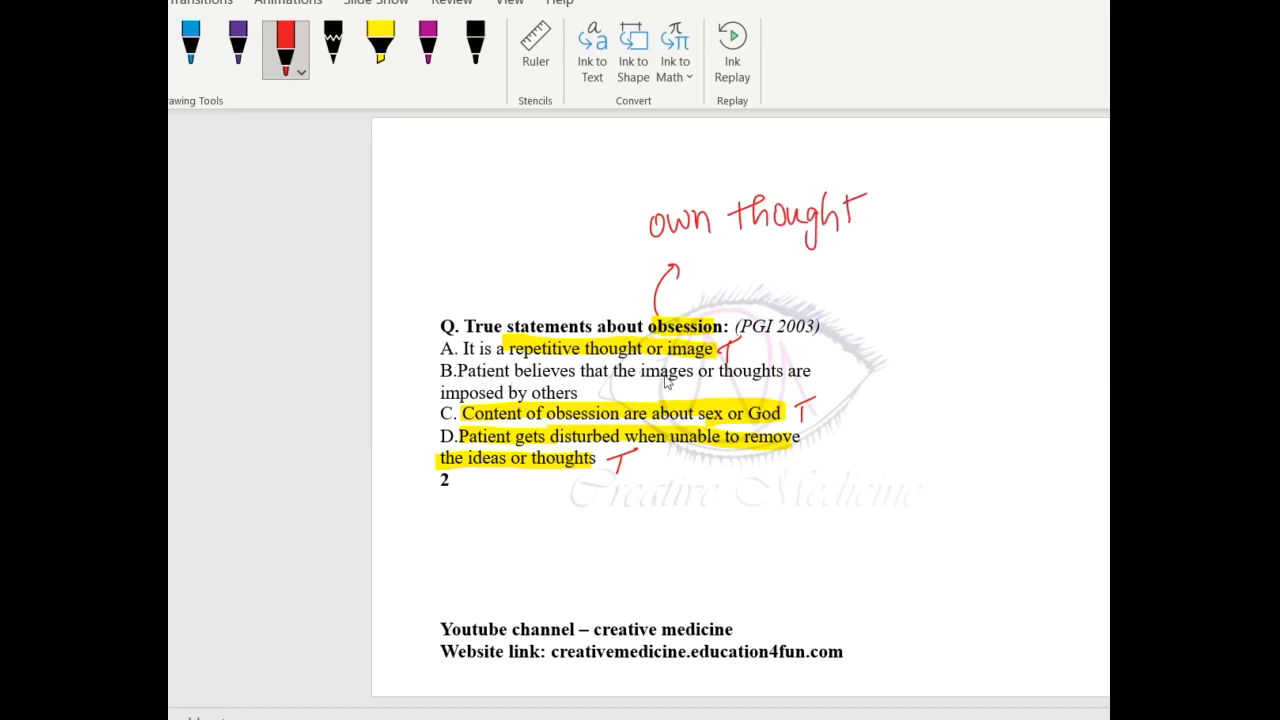
{"action": "mouse_move", "coordinate": [836, 374]}
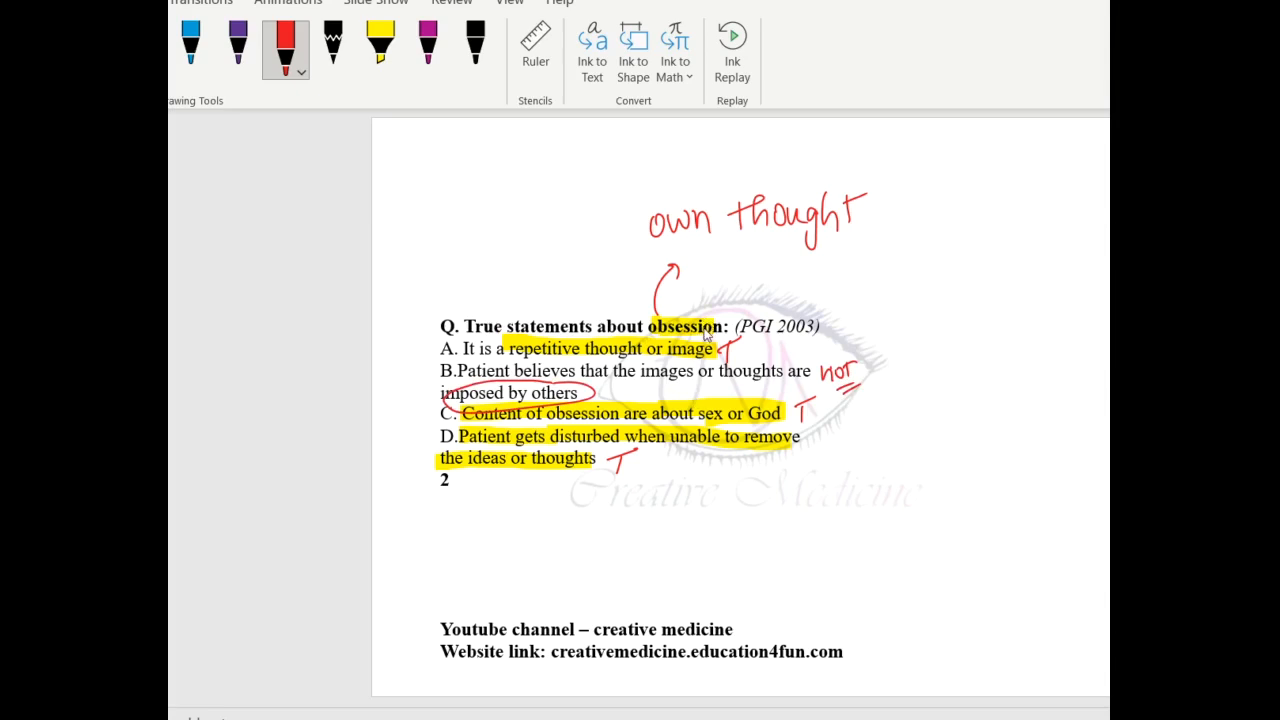
{"action": "mouse_move", "coordinate": [708, 320]}
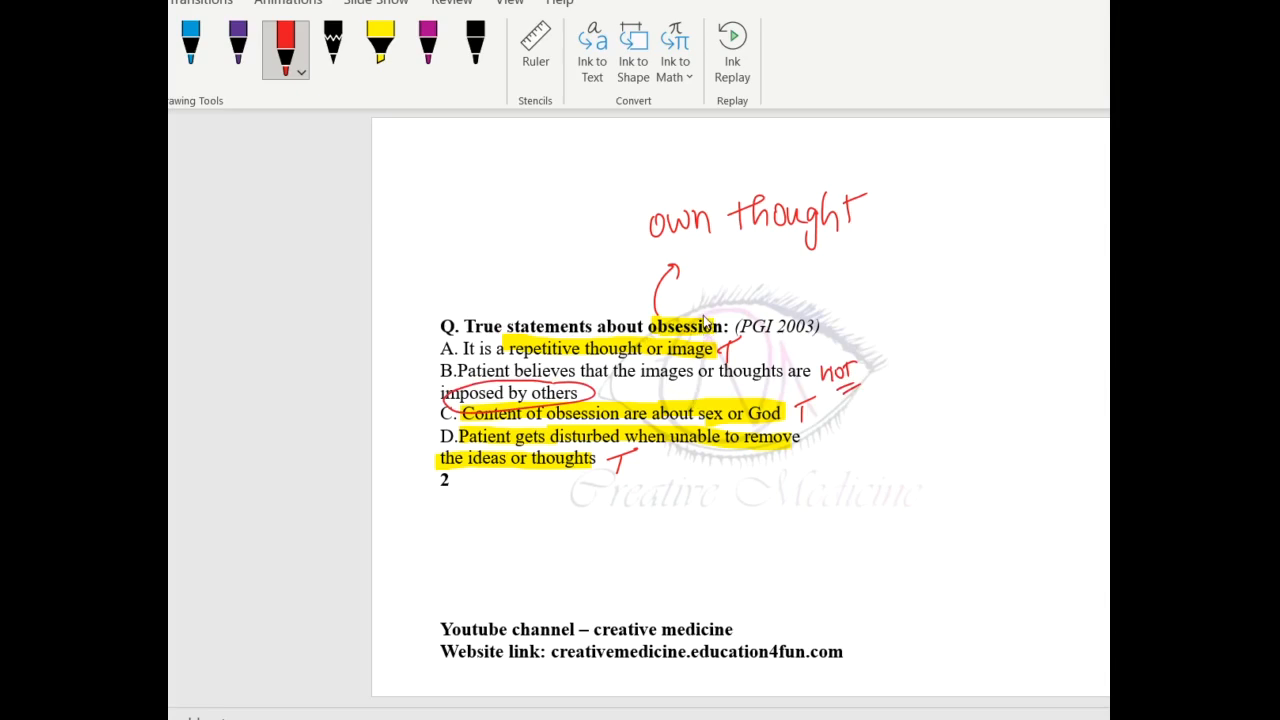
{"action": "mouse_move", "coordinate": [490, 528]}
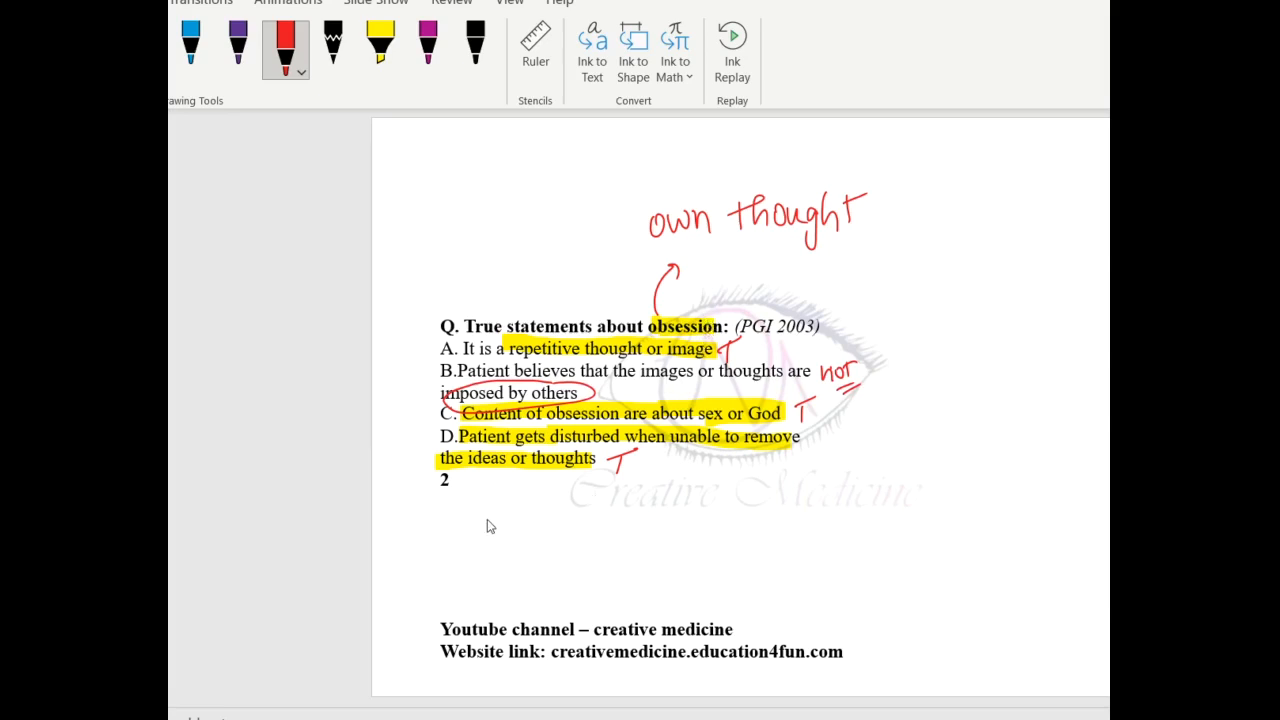
Step: Handwrite 'Images/thought are imposed by others' in red below the question
{"action": "left_click_drag", "start_coordinate": [472, 516], "coordinate": [478, 548]}
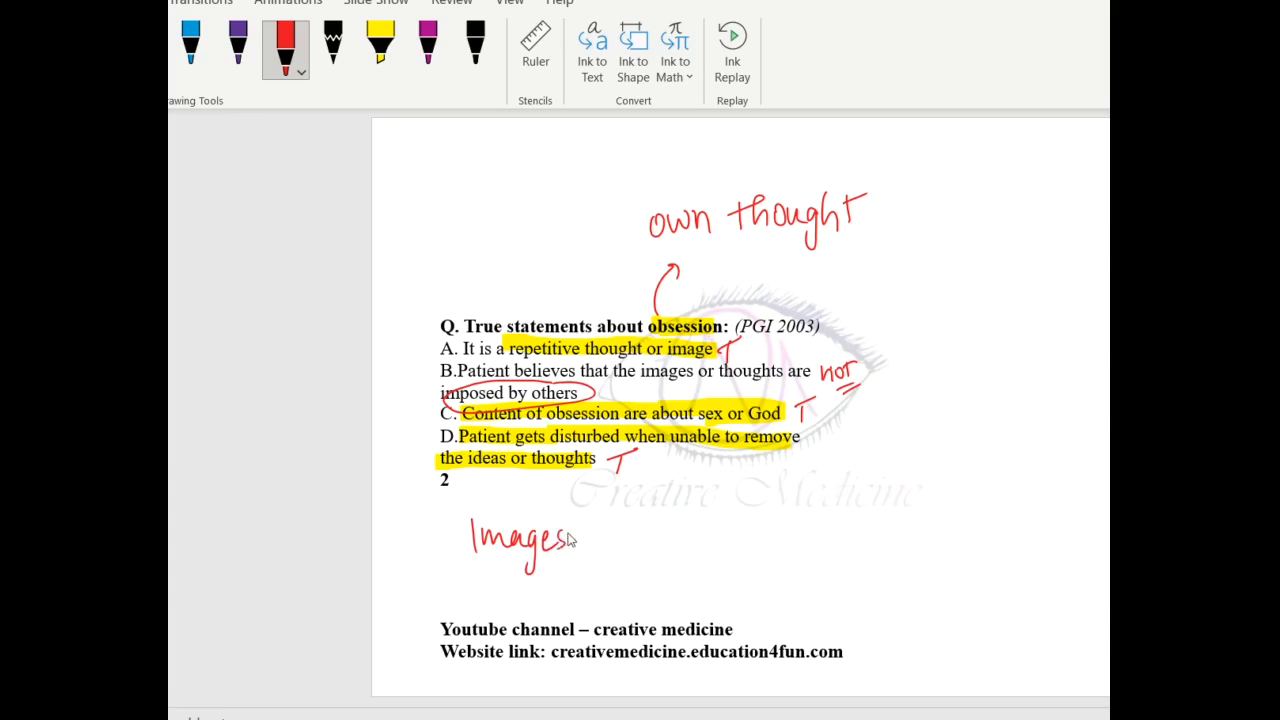
{"action": "left_click_drag", "start_coordinate": [576, 544], "coordinate": [656, 544]}
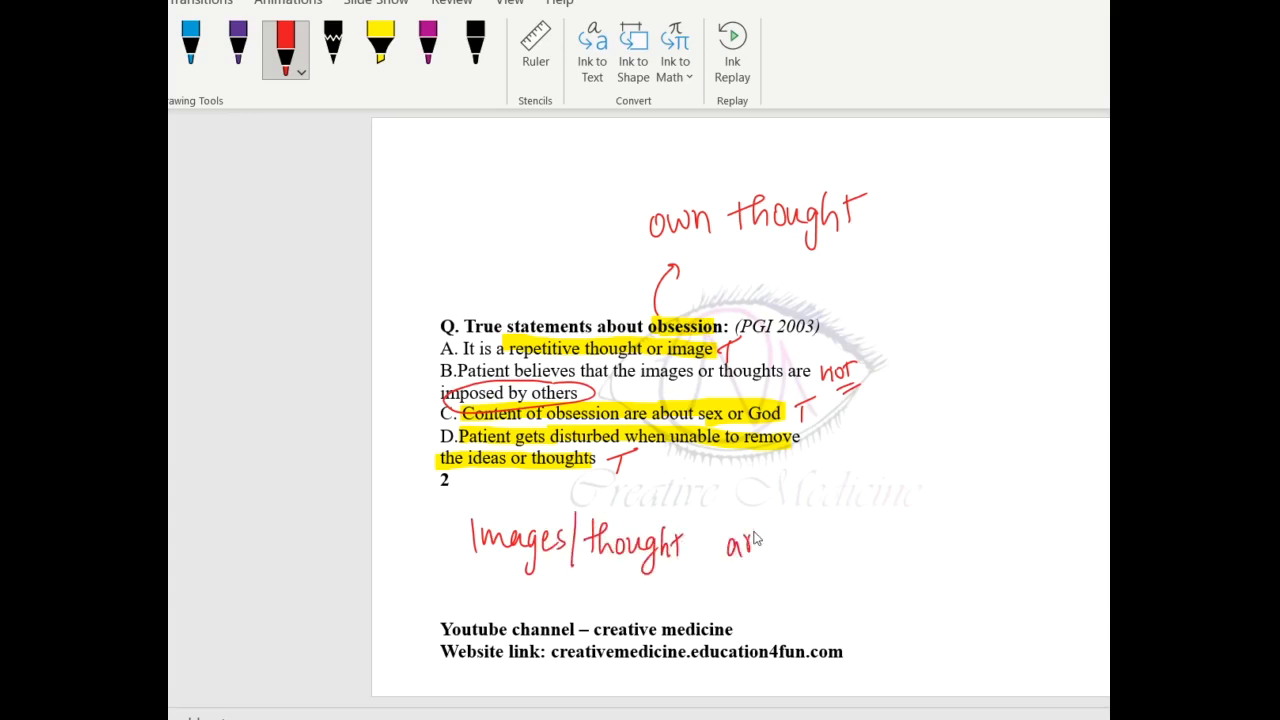
{"action": "left_click_drag", "start_coordinate": [770, 540], "coordinate": [840, 560]}
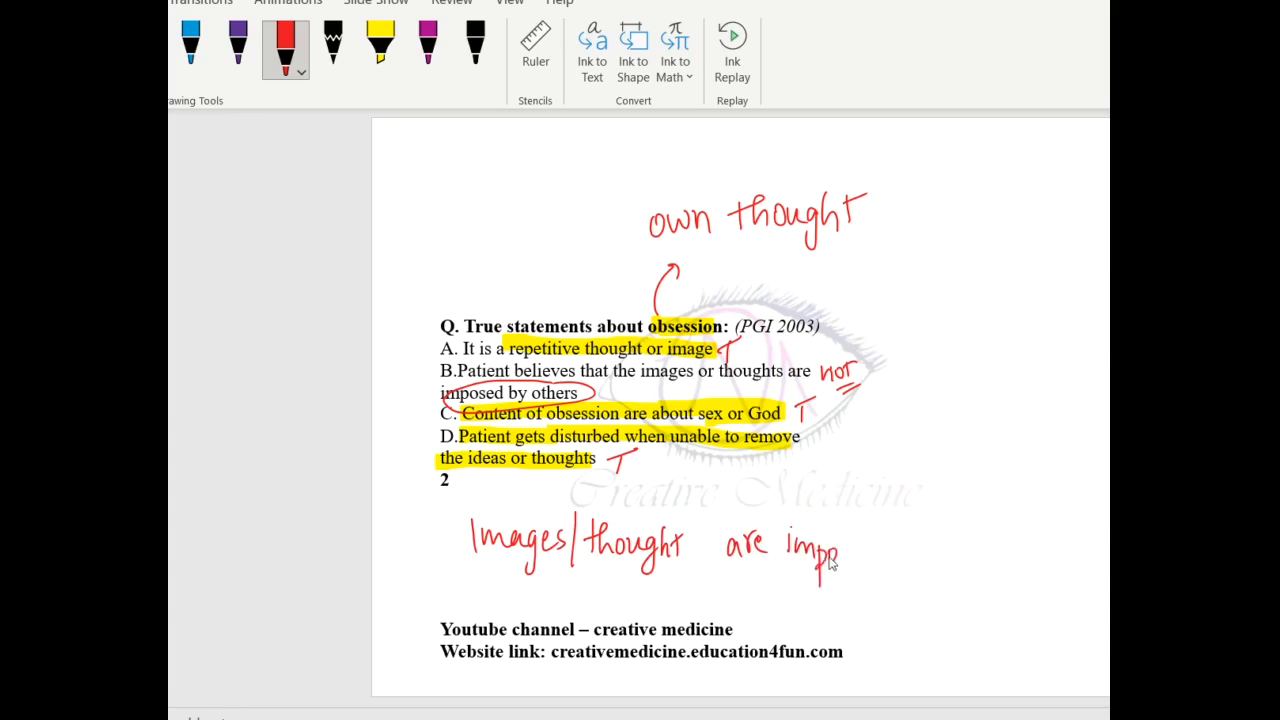
{"action": "left_click_drag", "start_coordinate": [820, 556], "coordinate": [940, 544]}
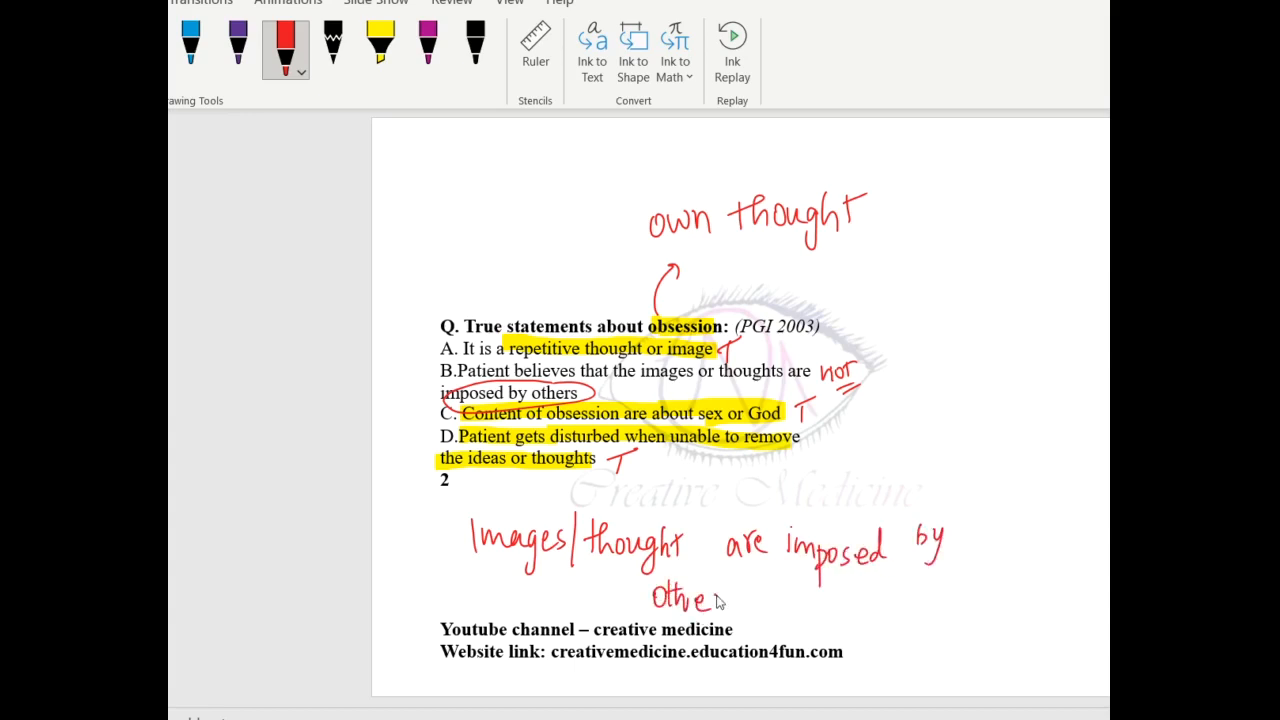
Step: Add a dash followed by 'Thought insertion' to finish the note
{"action": "left_click_drag", "start_coordinate": [700, 596], "coordinate": [810, 600]}
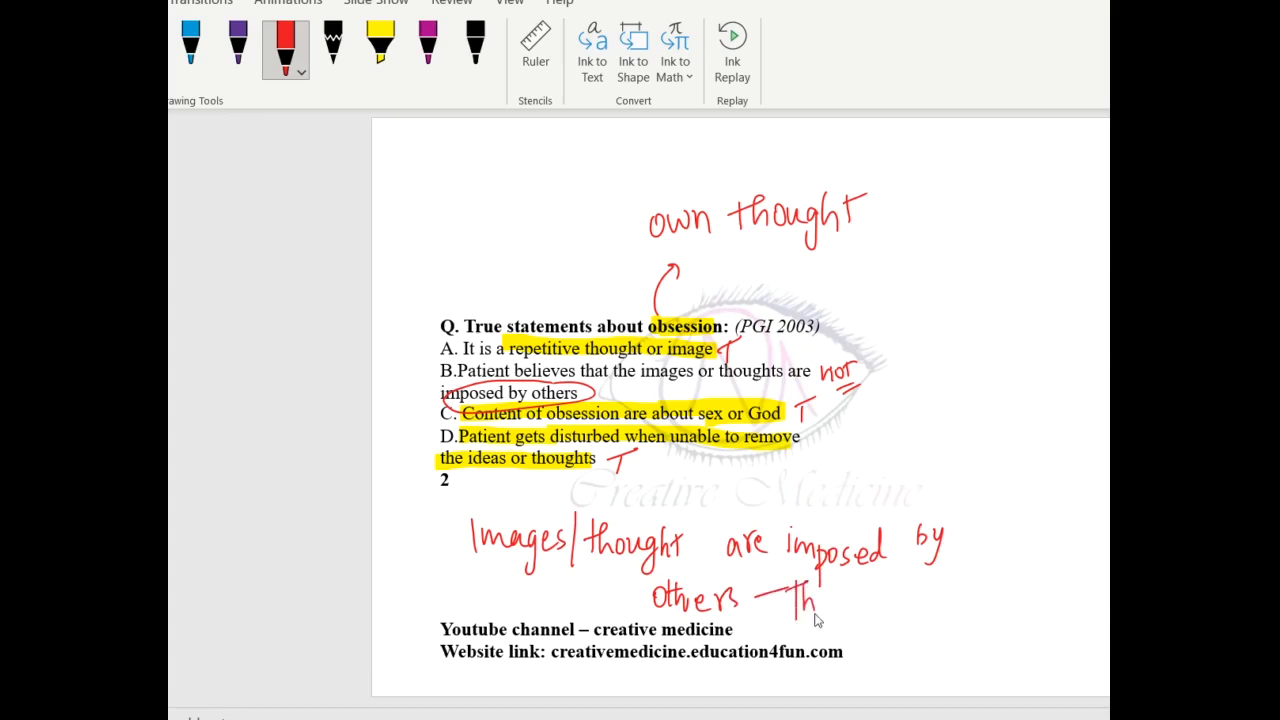
{"action": "left_click_drag", "start_coordinate": [810, 600], "coordinate": [884, 620]}
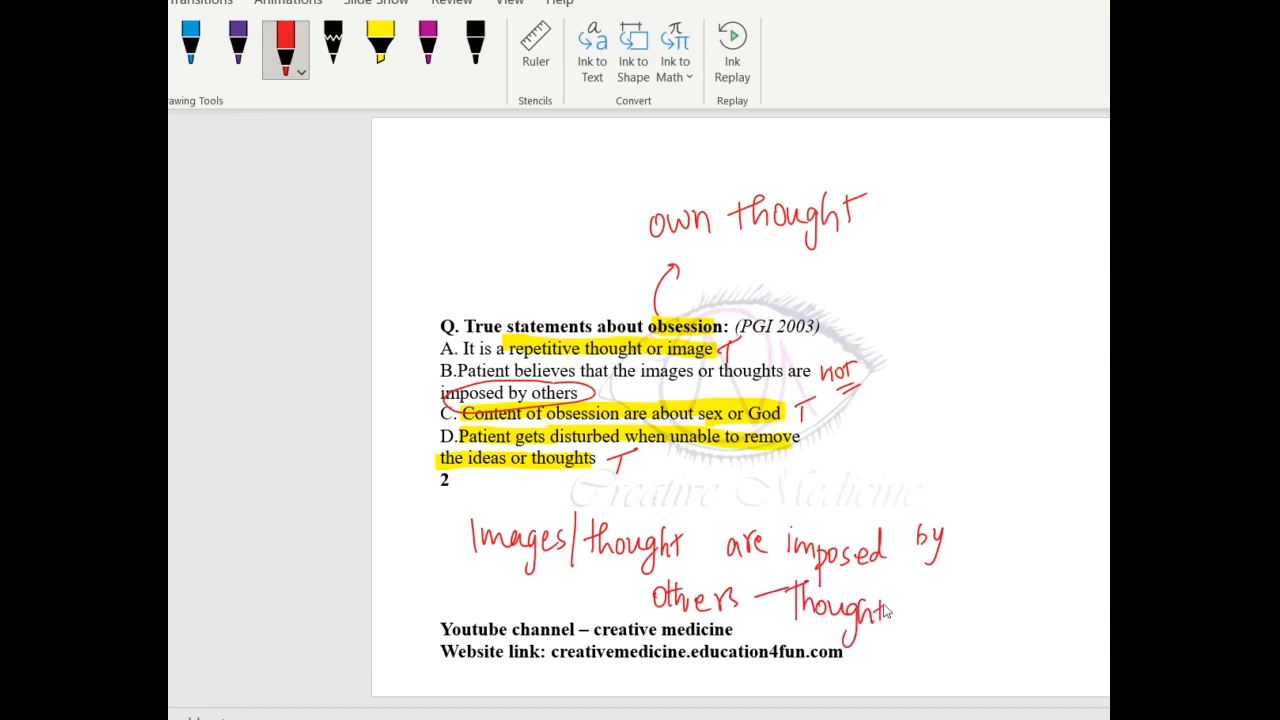
{"action": "left_click_drag", "start_coordinate": [944, 600], "coordinate": [1016, 624]}
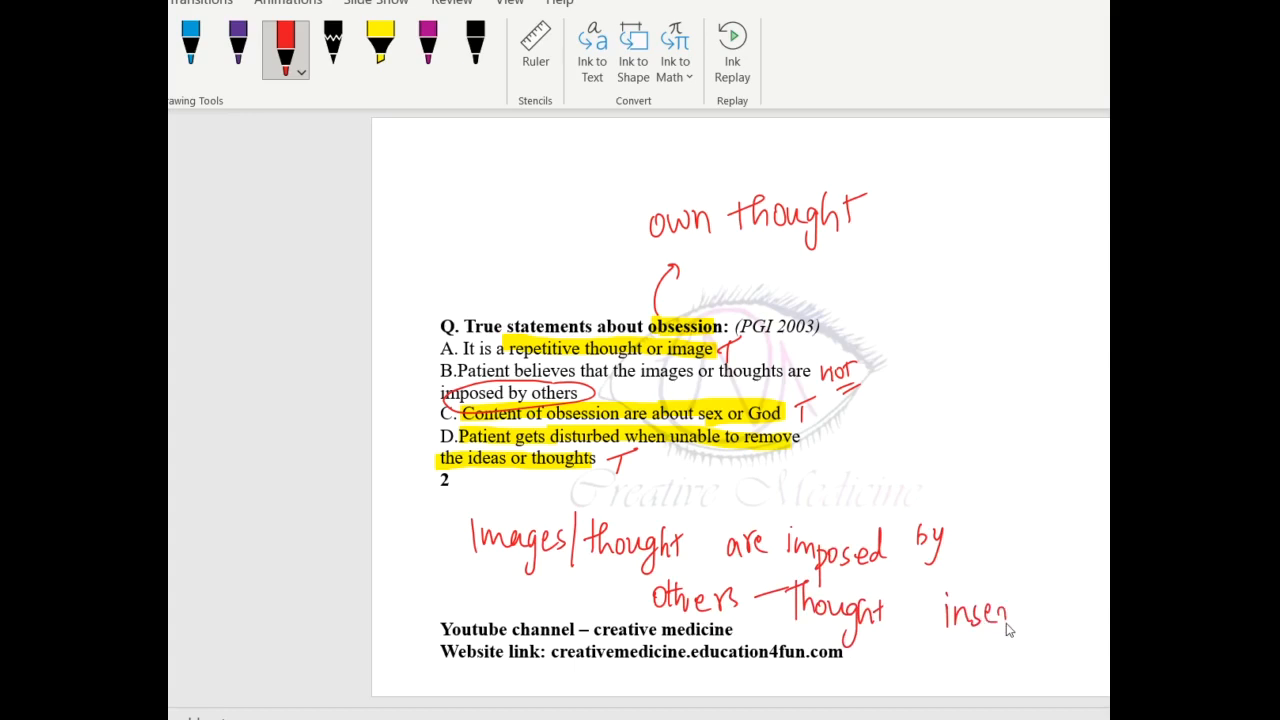